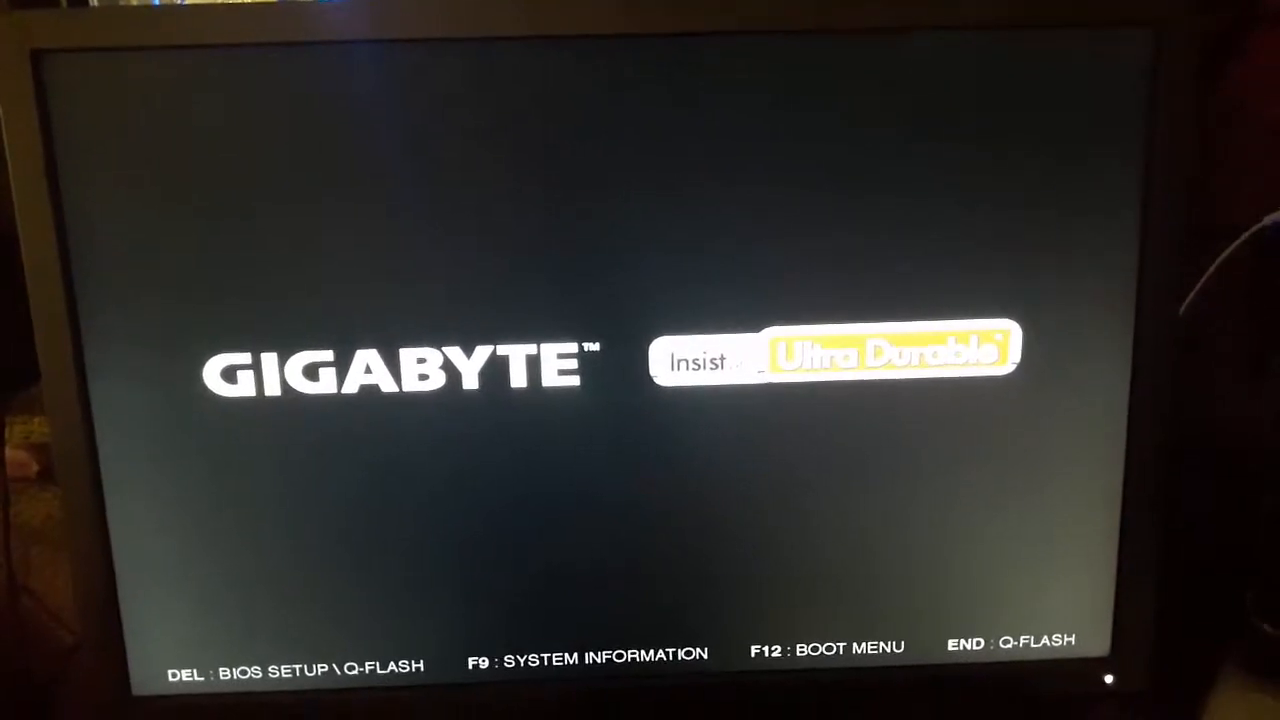
Step: Enter BIOS setup with DEL at boot and switch to the BIOS Features page
key(Delete)
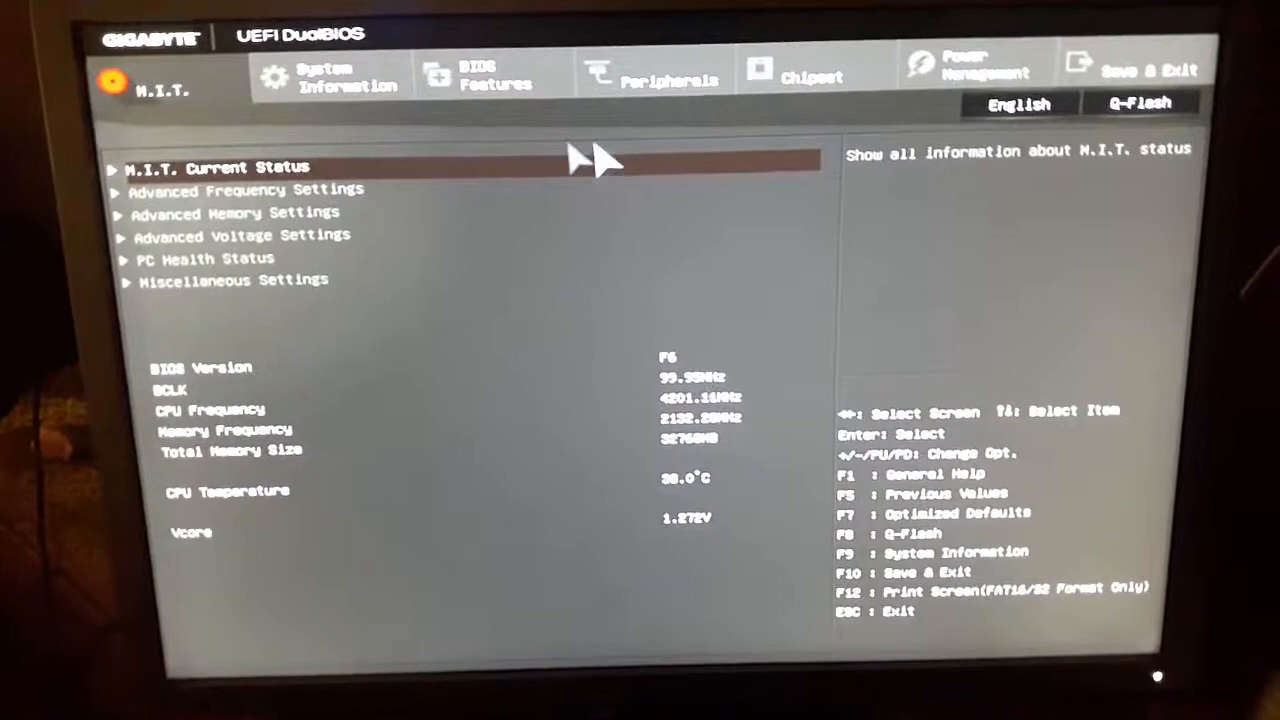
click(483, 78)
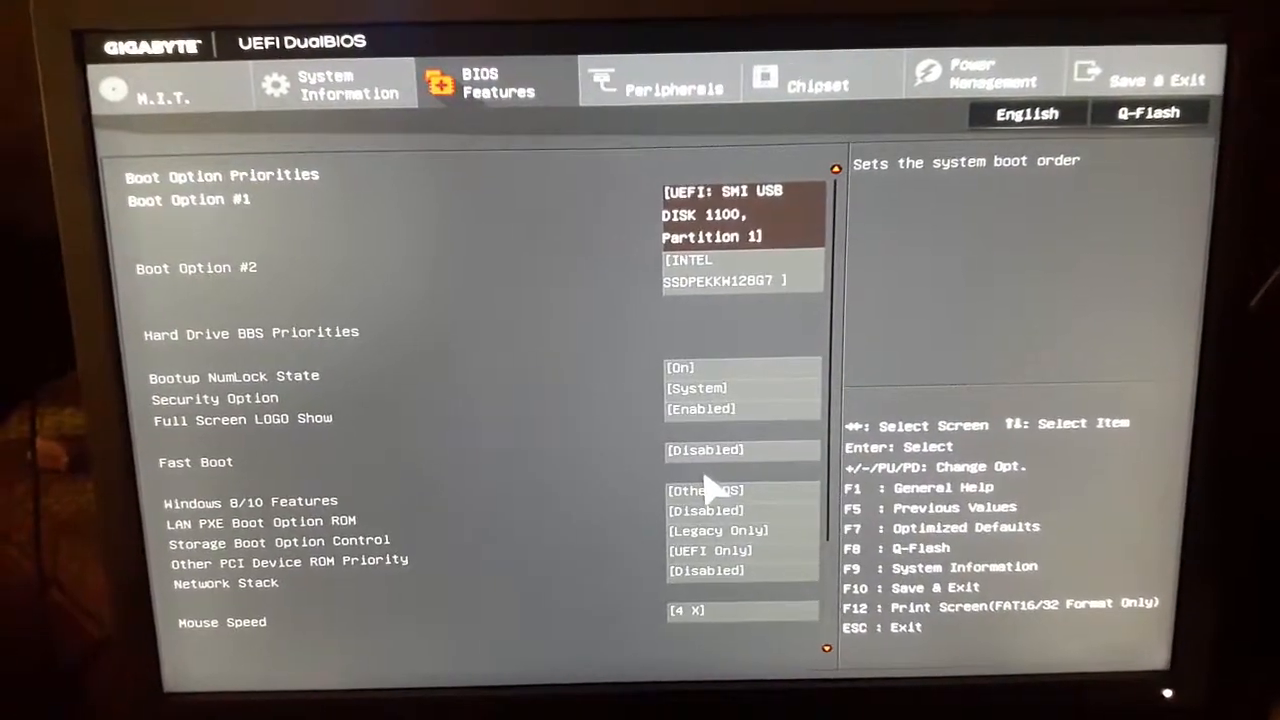
Step: Choose Windows 8/10 WHQL for Windows 8/10 Features and disable CSM Support
click(713, 496)
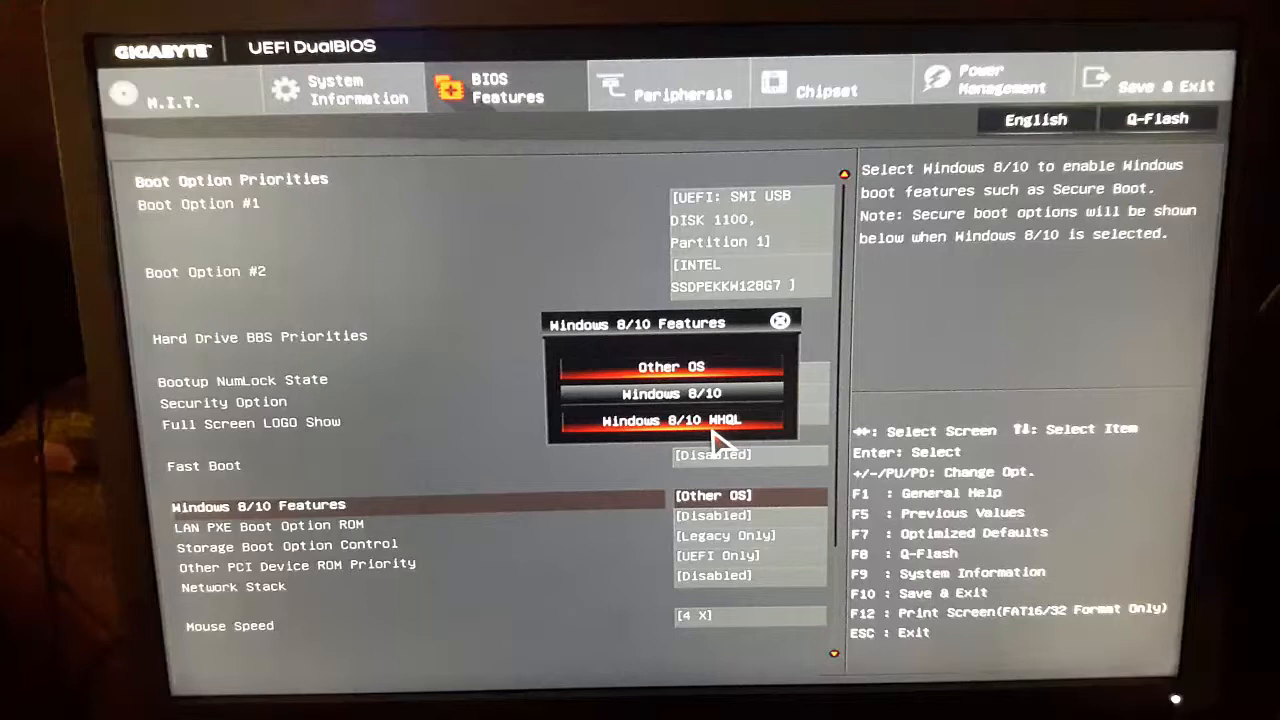
click(671, 420)
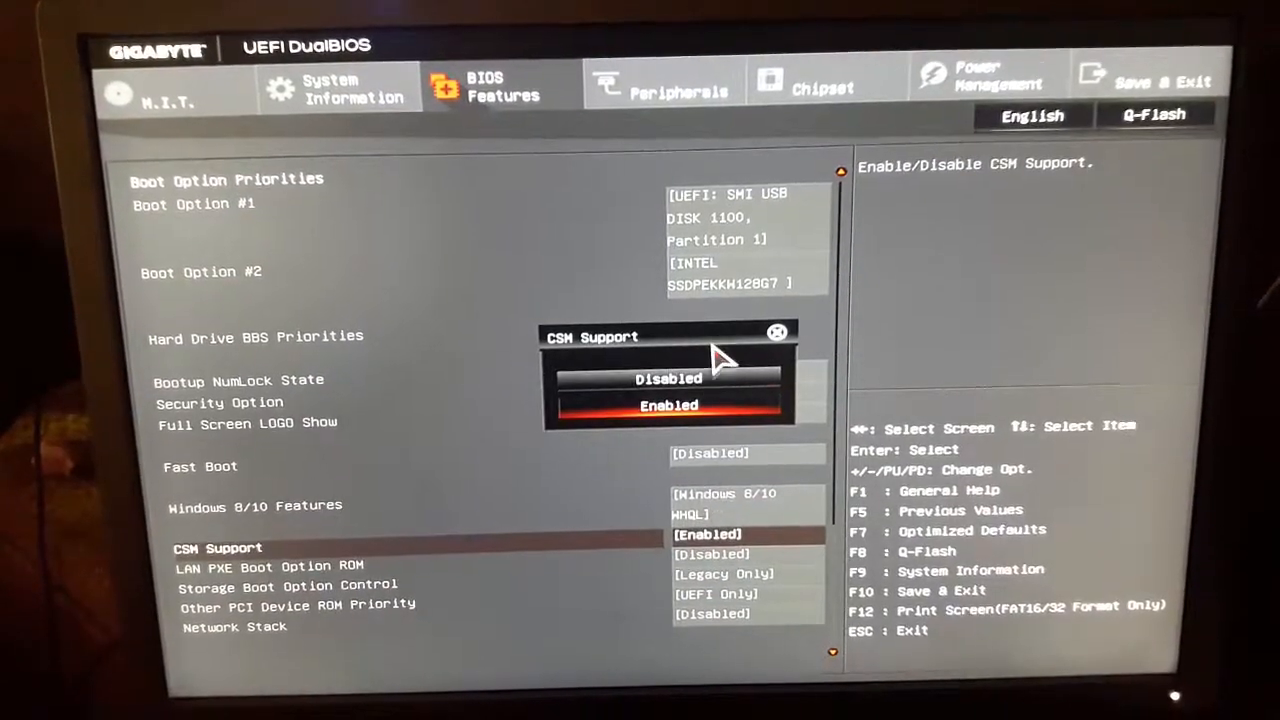
click(668, 378)
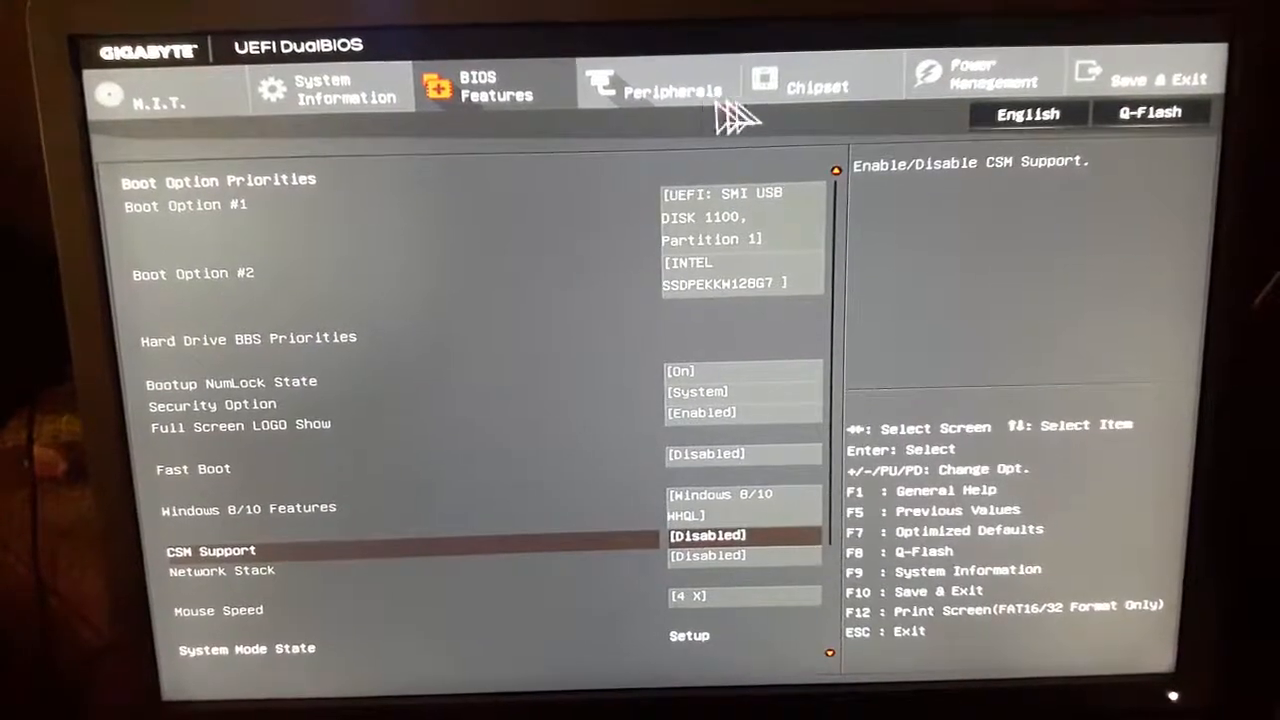
Step: In Peripherals > SATA Configuration, change SATA Mode Selection to RAID
click(656, 85)
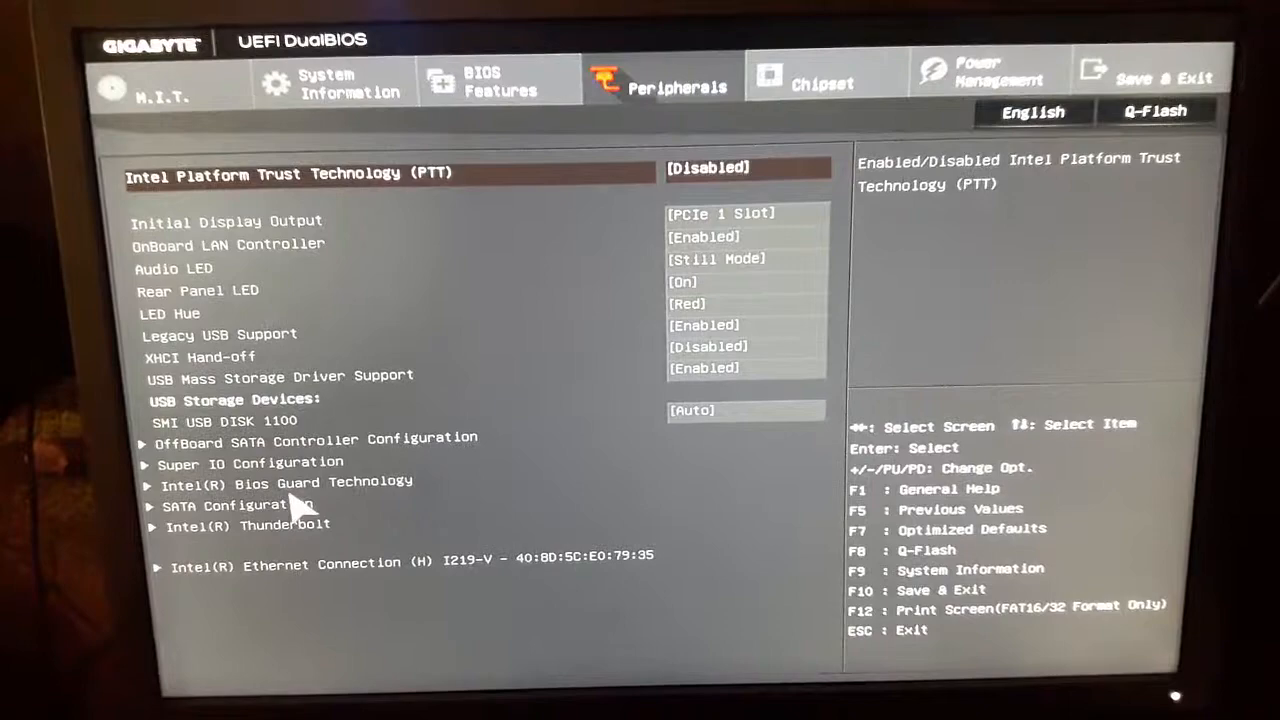
click(245, 505)
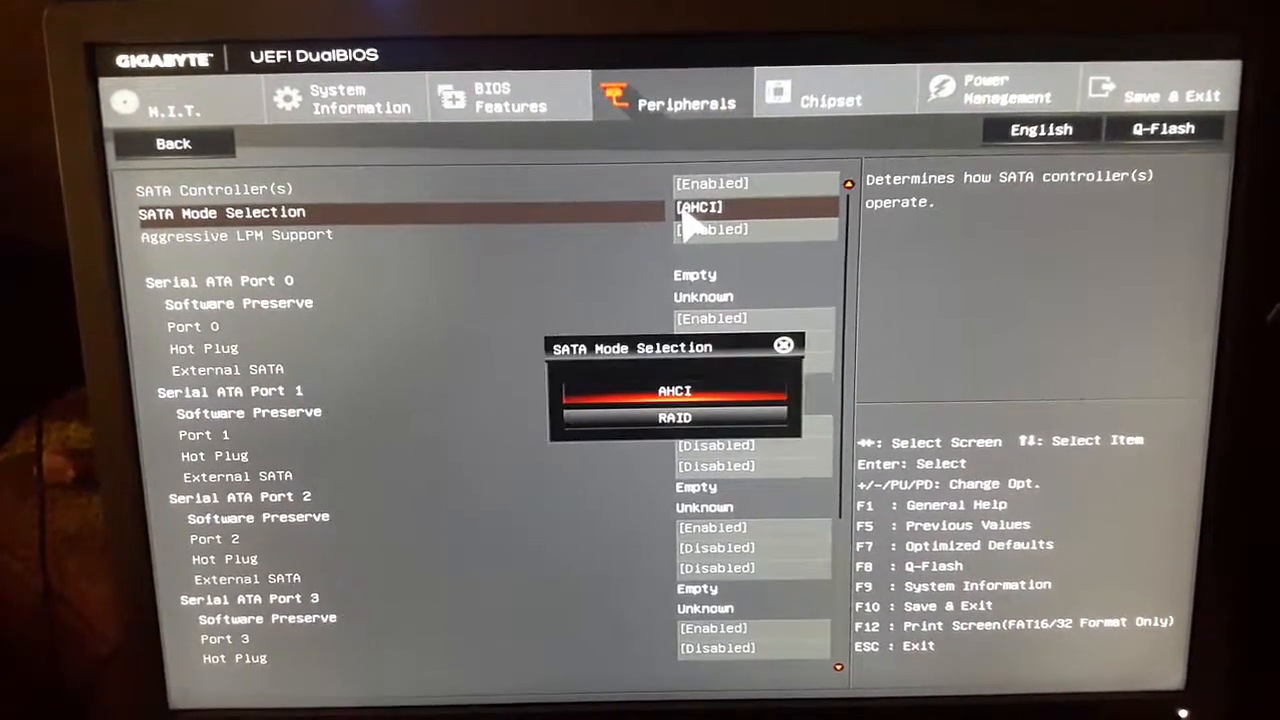
click(675, 417)
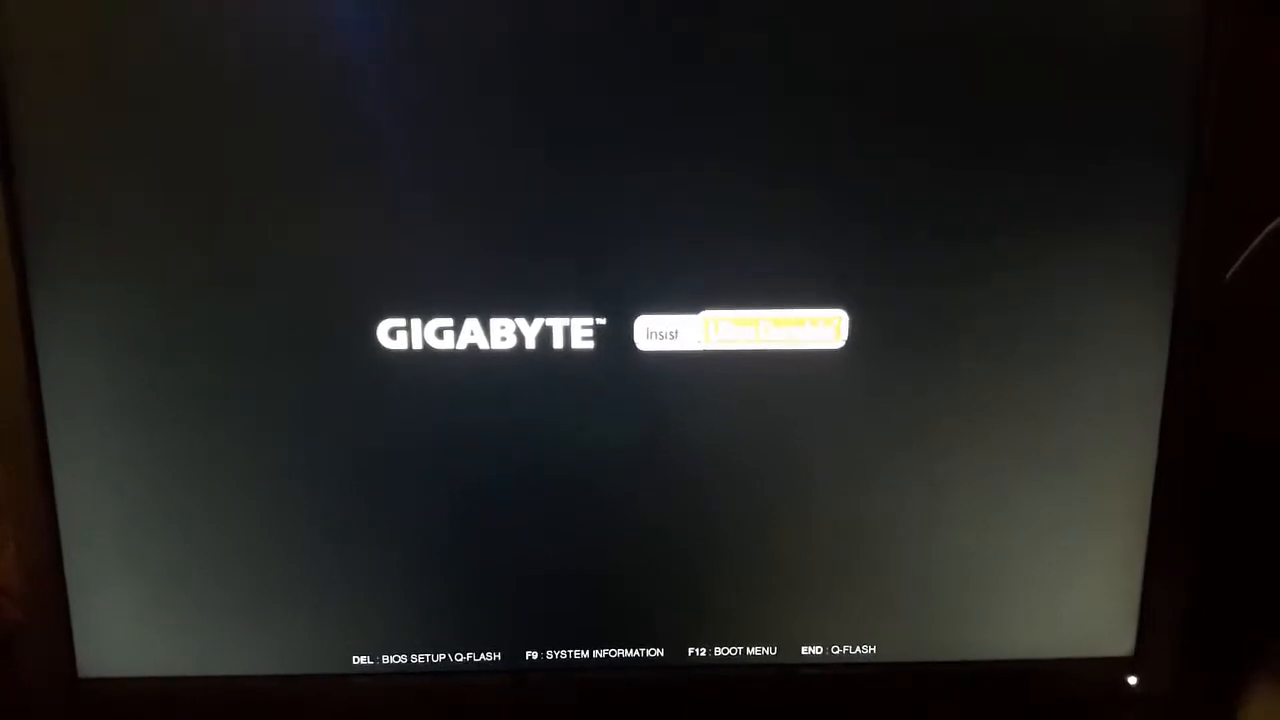
Step: Re-enter BIOS setup after the restart and go to the Peripherals page
key(Delete)
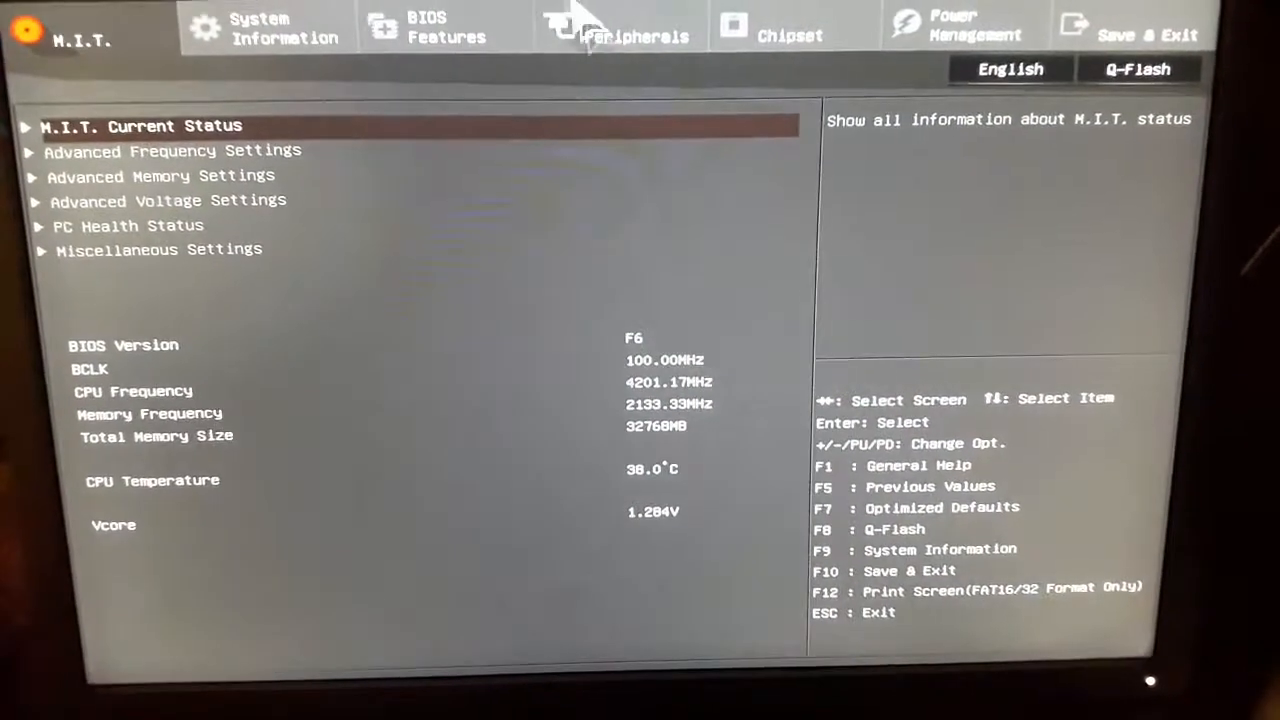
click(631, 37)
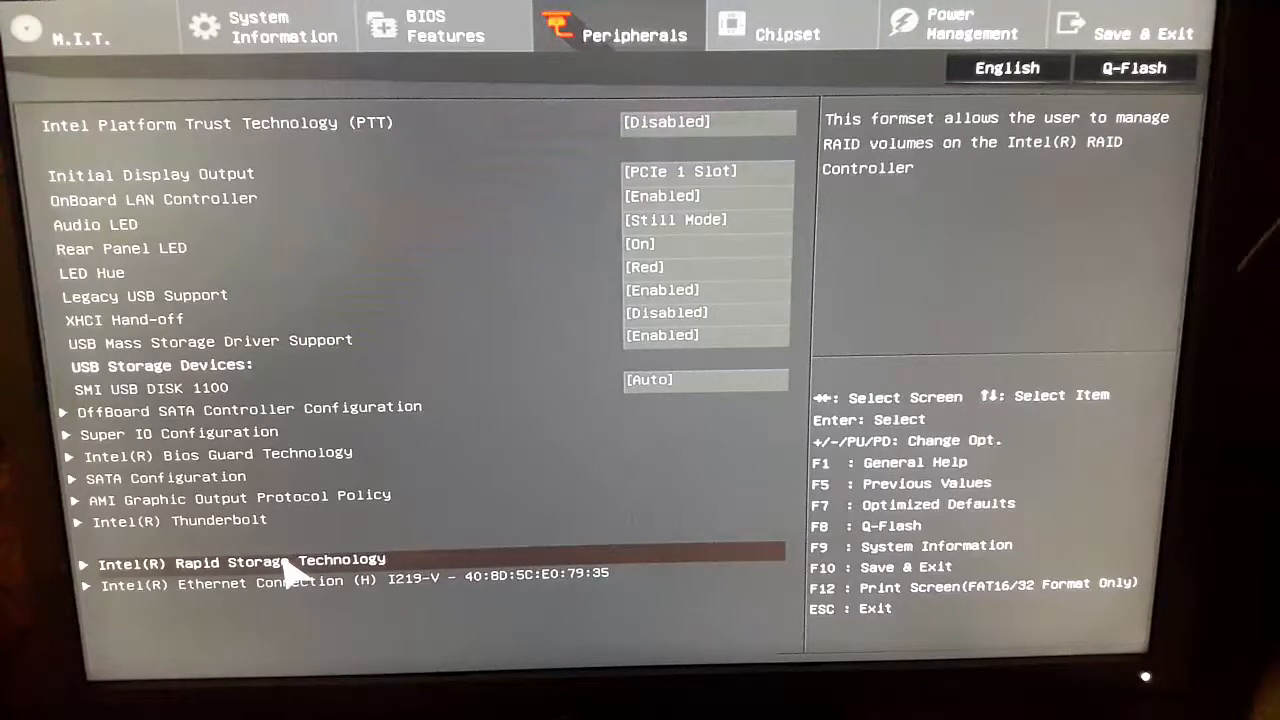
Step: In Intel Rapid Storage Technology, create RAID0 volume GIDEON and include the first SSD
click(242, 560)
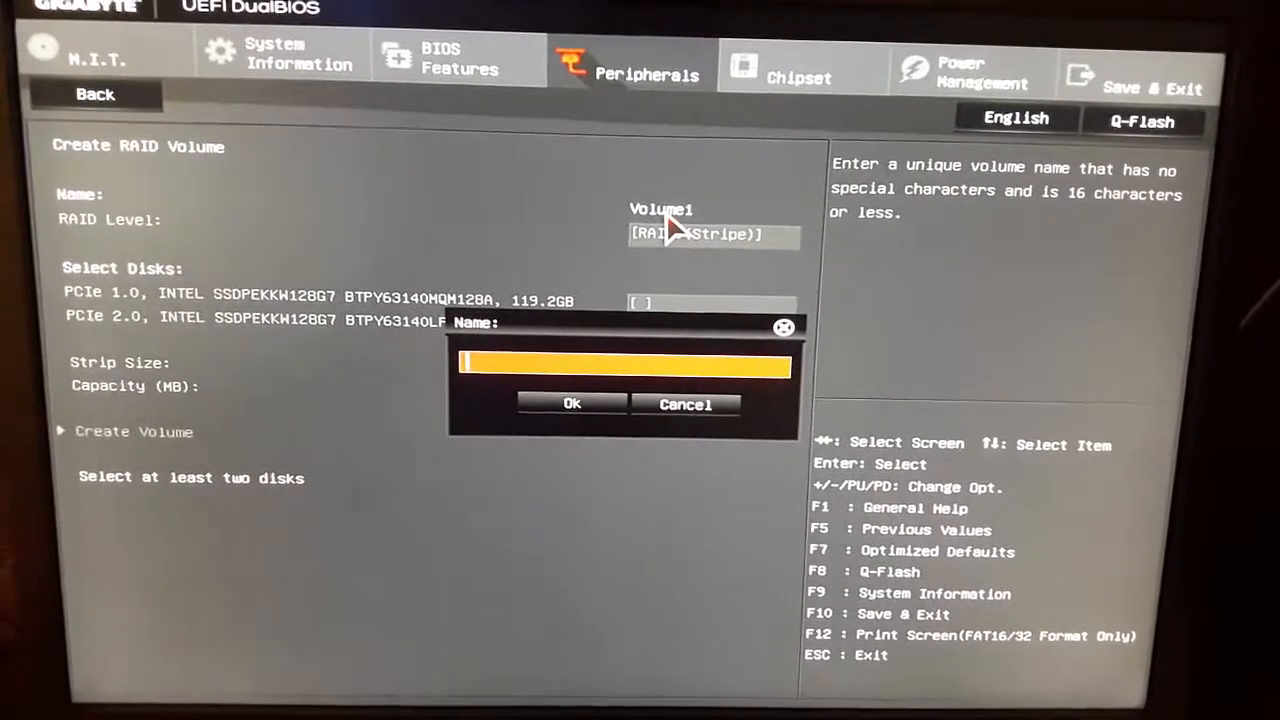
text(GIDE)
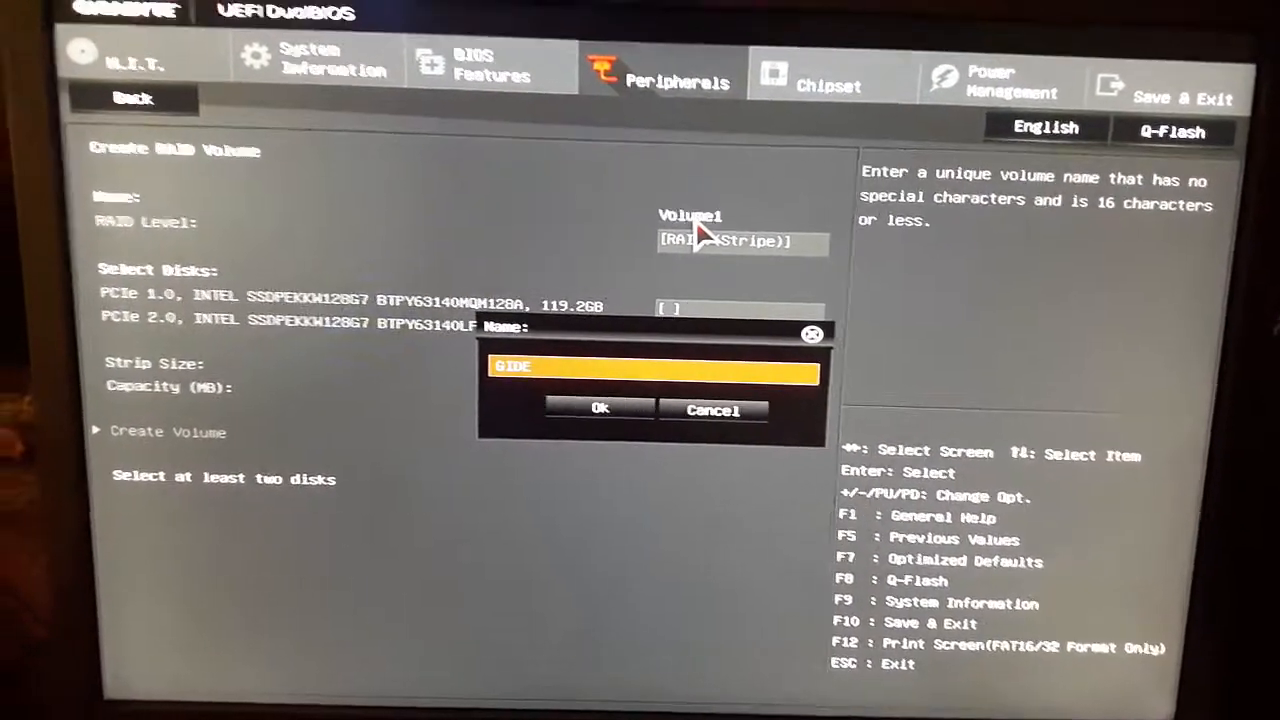
click(600, 409)
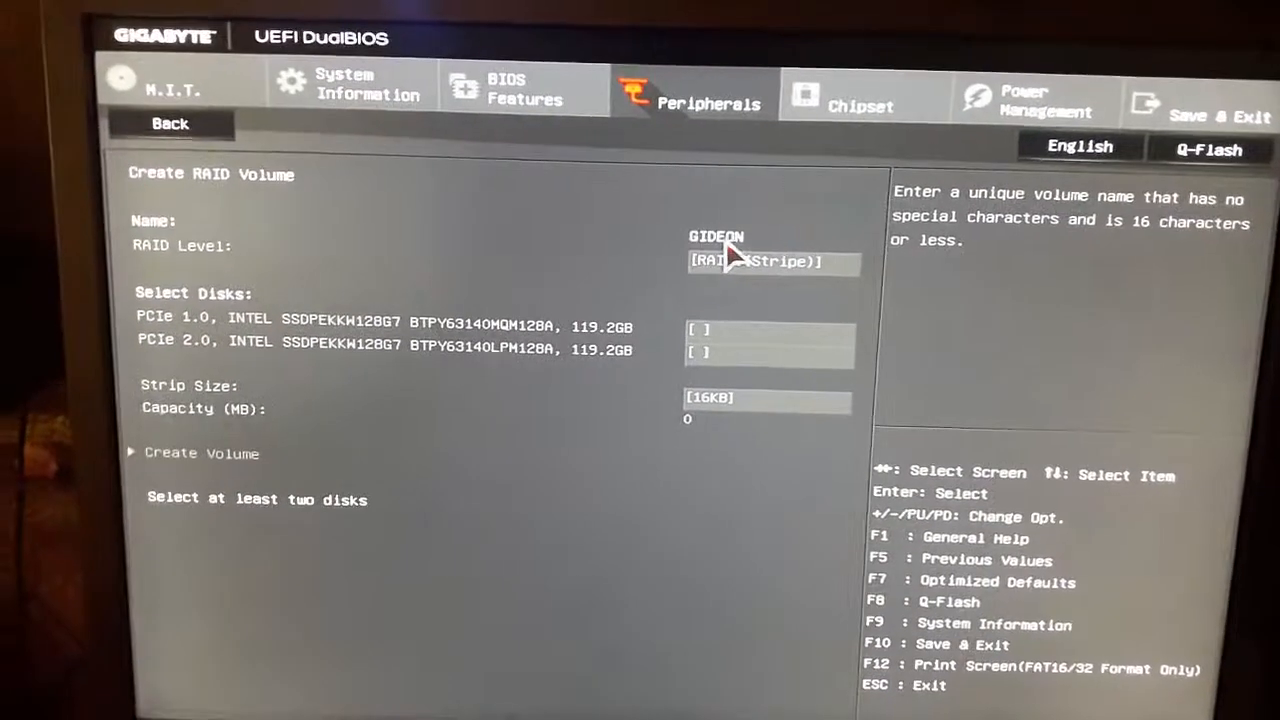
click(700, 330)
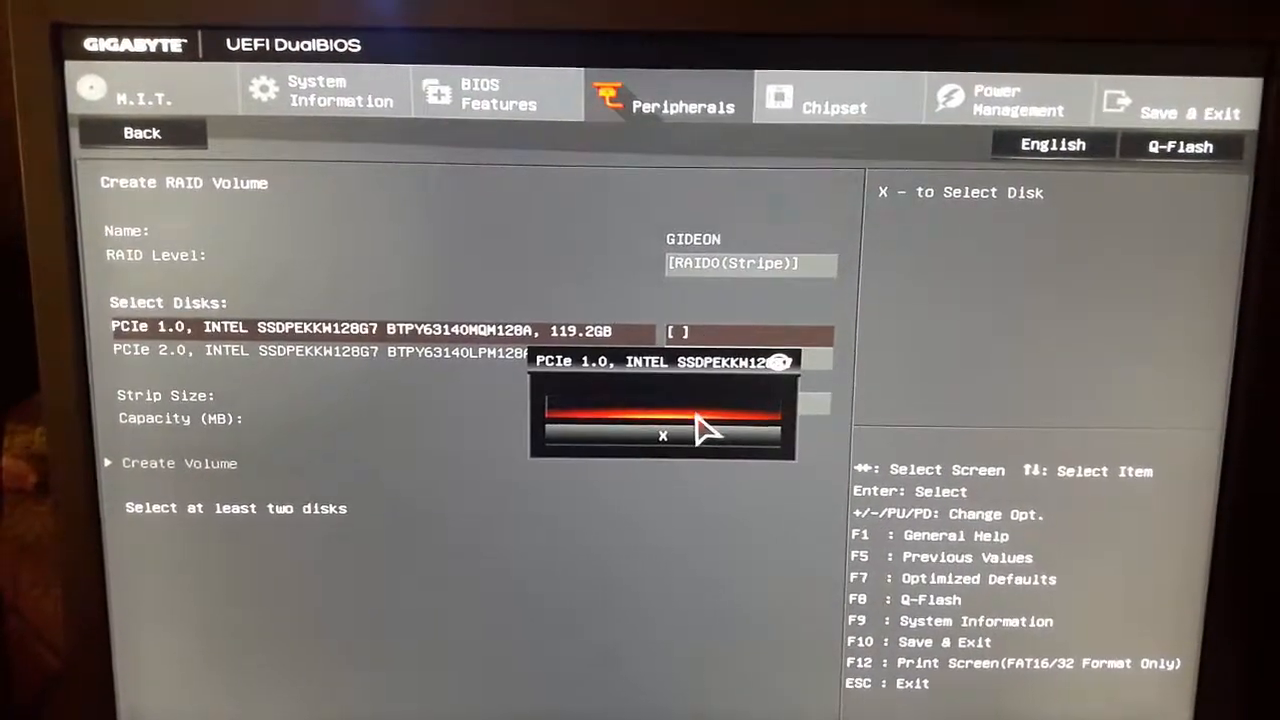
click(662, 435)
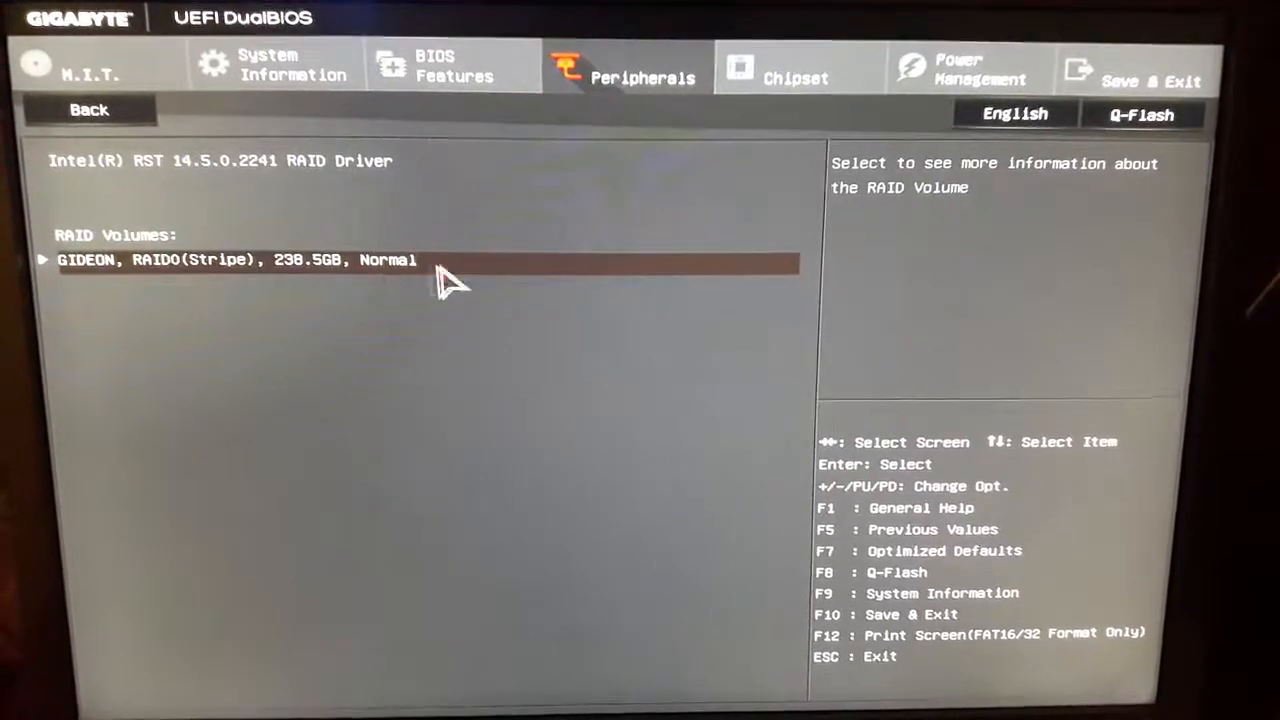
Step: Save & Exit Setup to restart, then re-enter BIOS setup with DEL
click(88, 110)
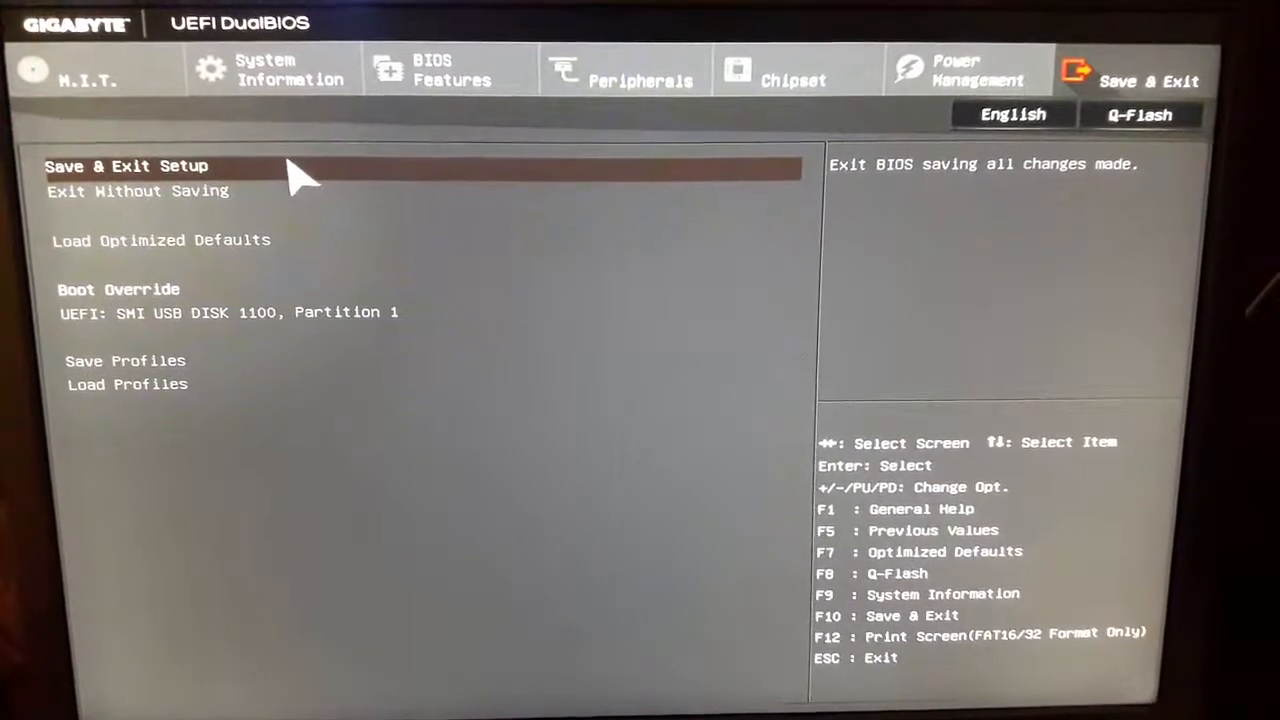
click(126, 166)
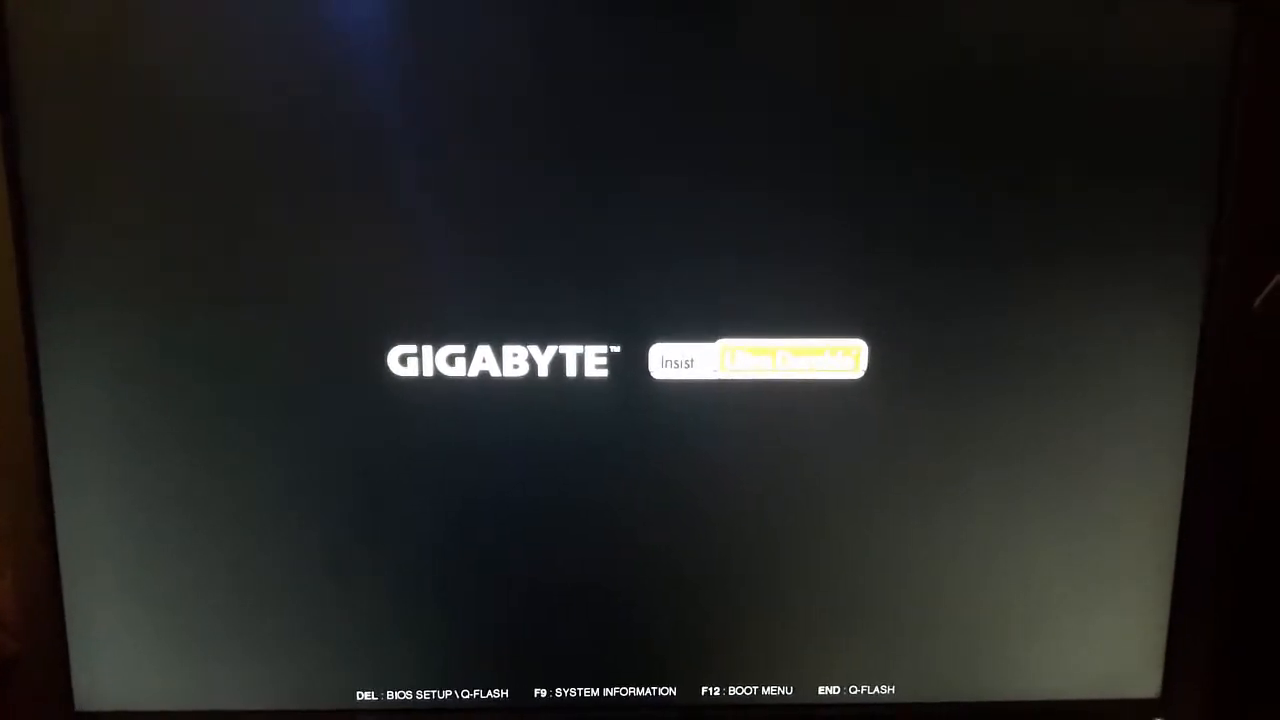
key(Delete)
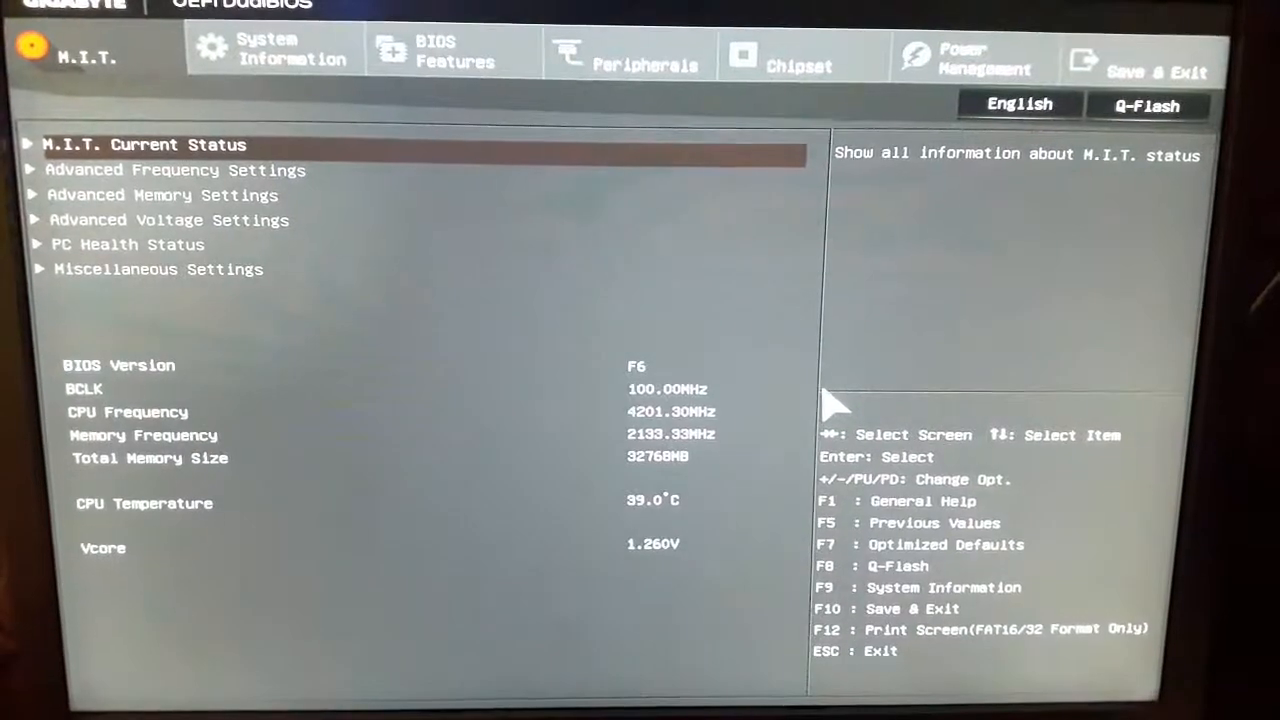